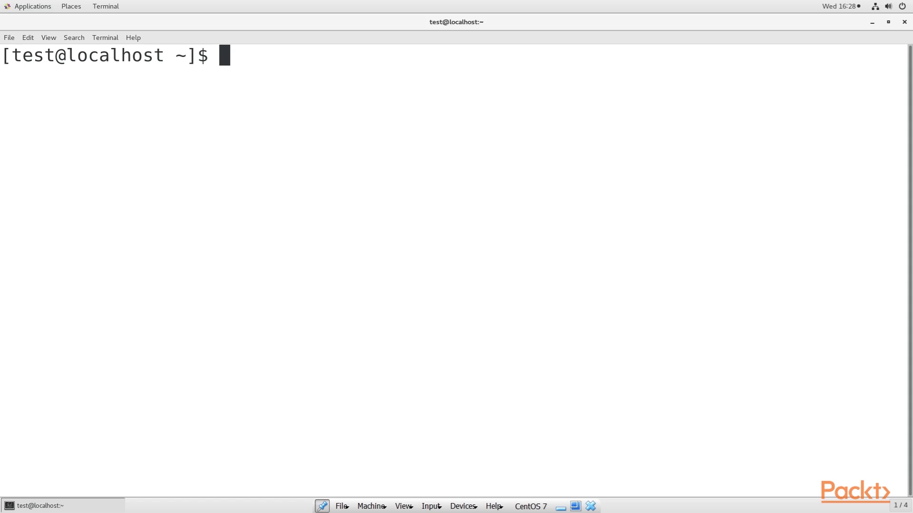
{"action": "mouse_move", "coordinate": [676, 133]}
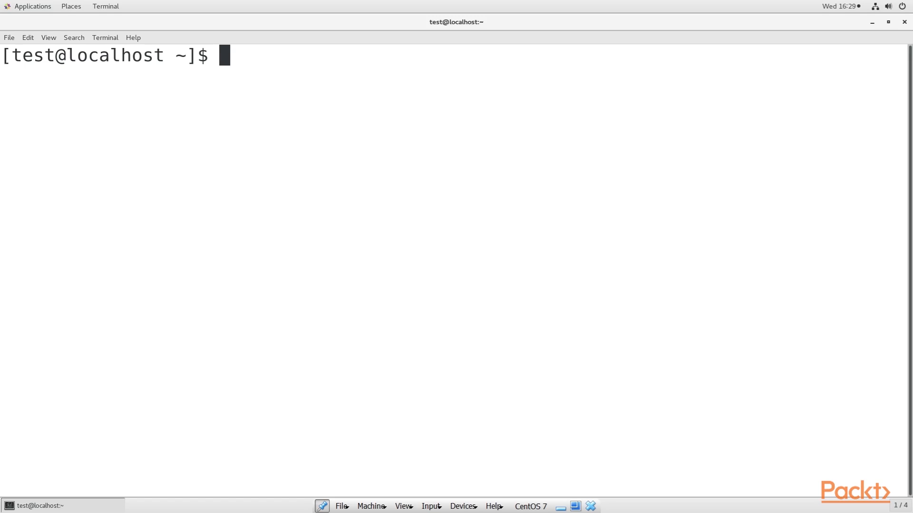
{"action": "mouse_move", "coordinate": [732, 284]}
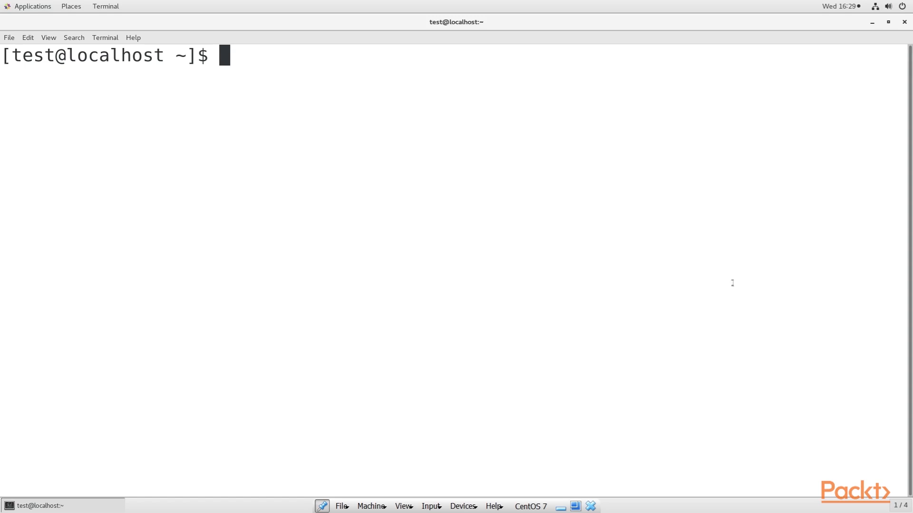
Run yum -y install for clamav-server, clamav-data, clamav-update, clamav-filesystem, clamav, scanner-systemd, devel and lib.
{"action": "type", "text": "yum -y install cl"}
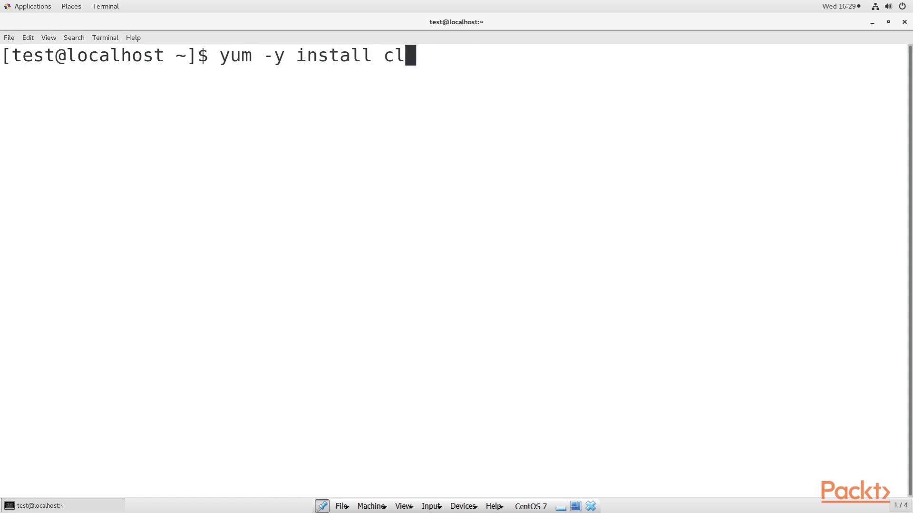
{"action": "type", "text": "amav-server clamav-data clamav-"}
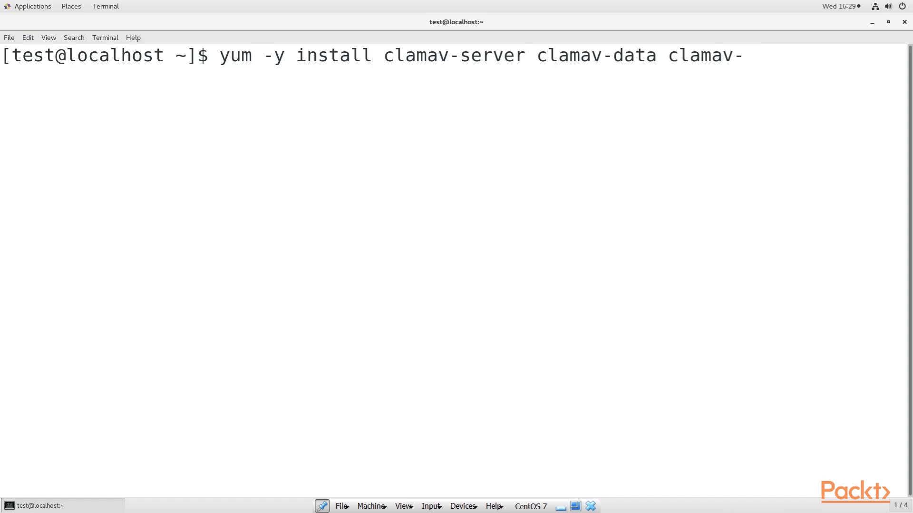
{"action": "type", "text": "update clamav-filesystem clamav clamav"}
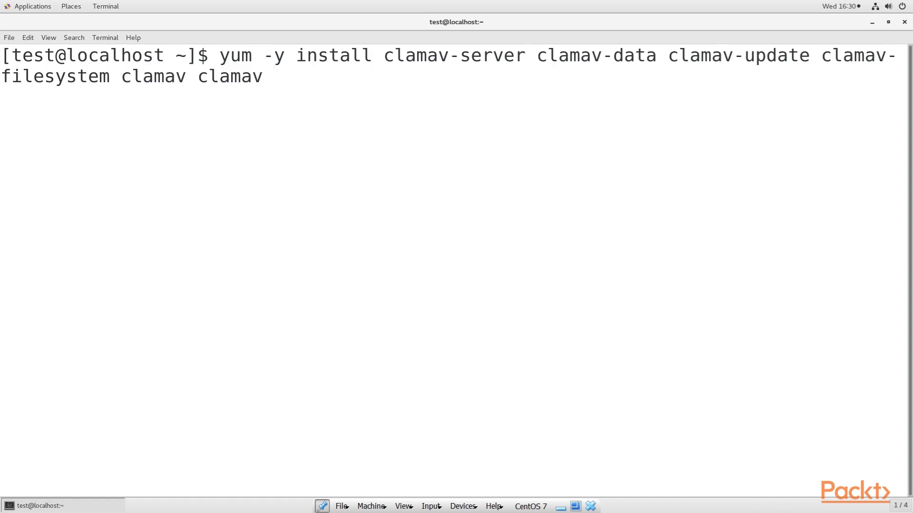
{"action": "type", "text": "-scanner-systemd clamav-devel"}
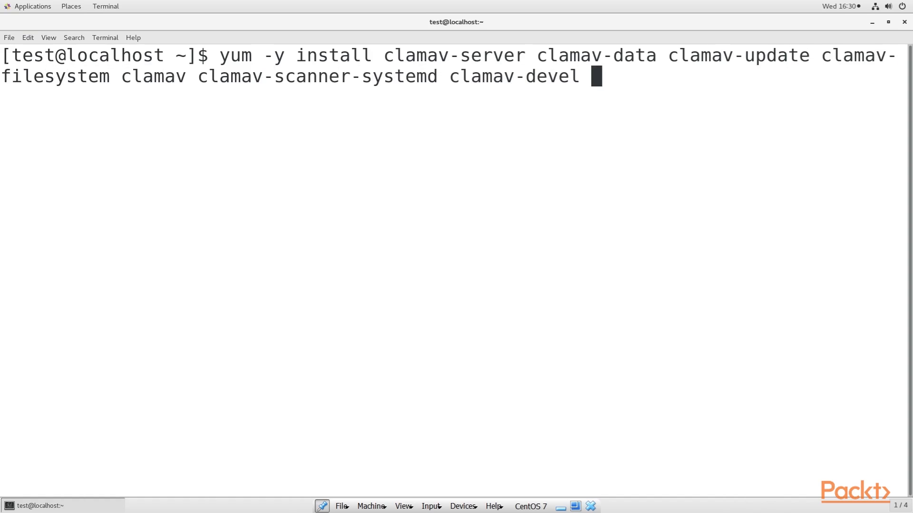
{"action": "type", "text": "clamav-lib clam"}
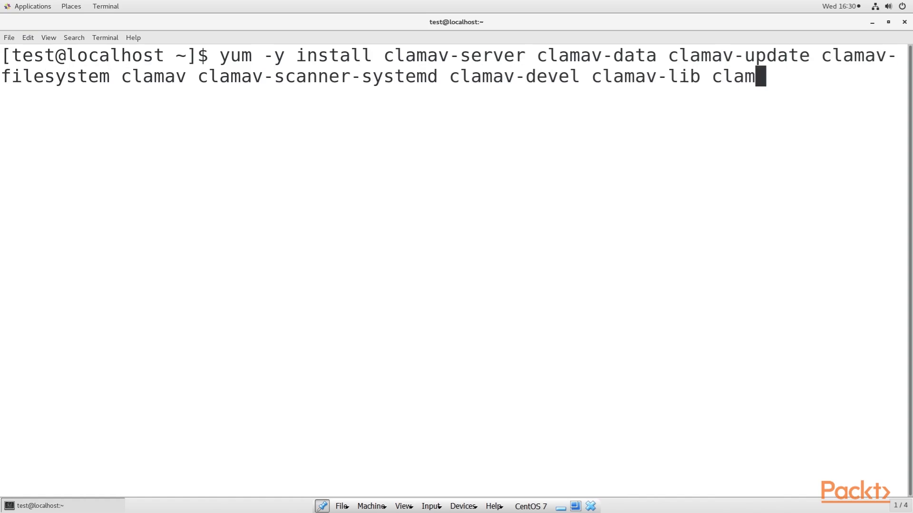
{"action": "key", "text": "Return"}
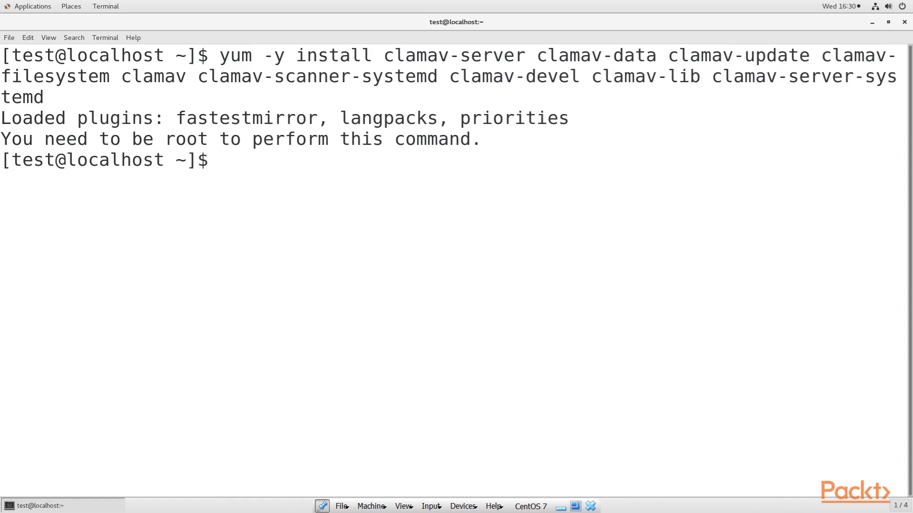
Rerun the ClamAV install with sudo so it completes with root privileges.
{"action": "key", "text": "Up"}
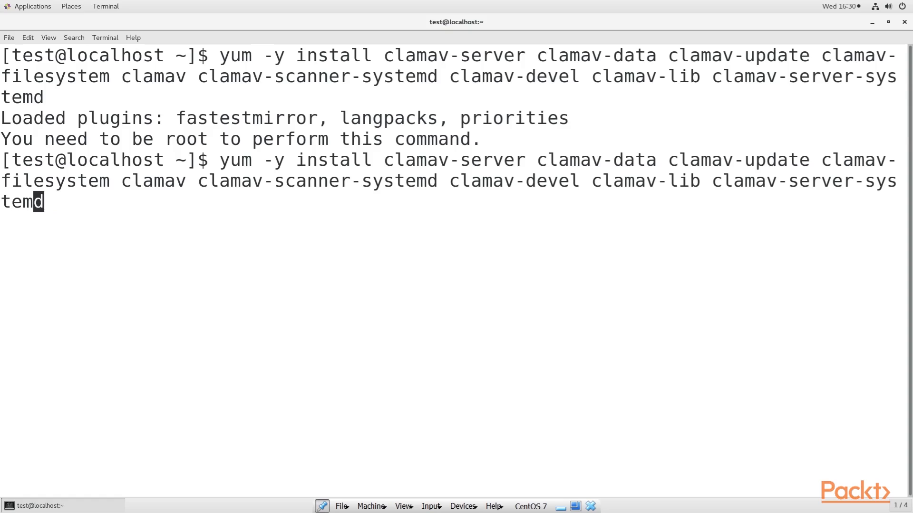
{"action": "type", "text": "sudo"}
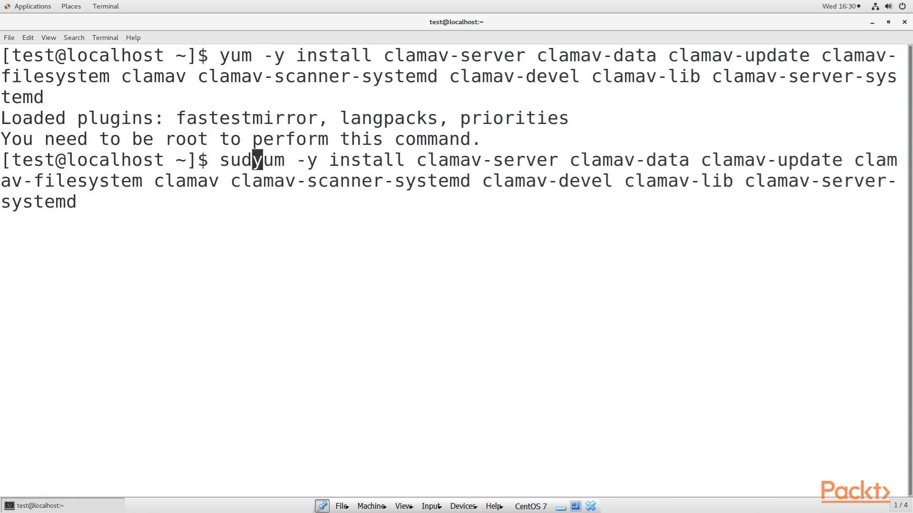
{"action": "key", "text": "Return"}
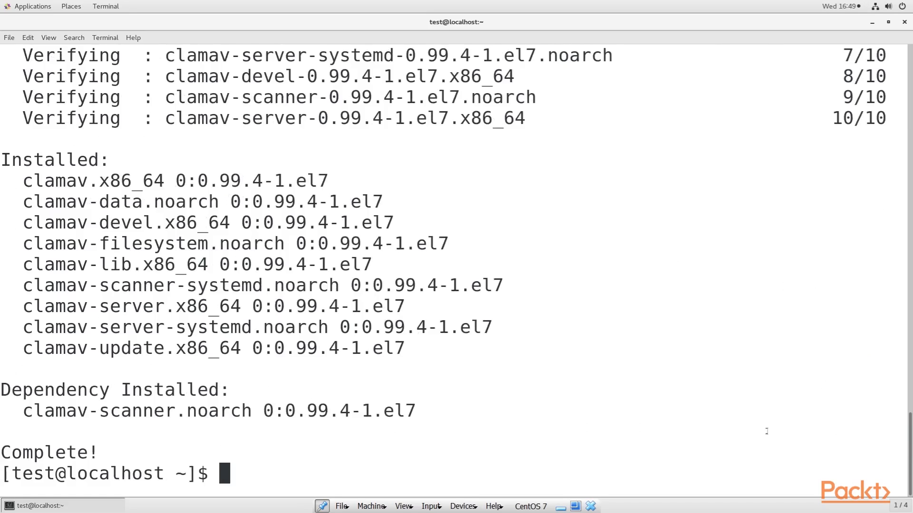
{"action": "mouse_move", "coordinate": [673, 435]}
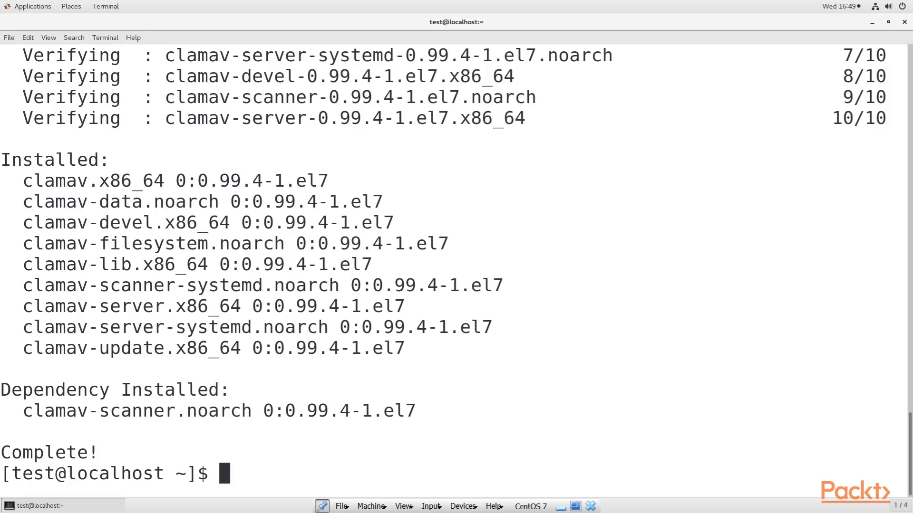
{"action": "type", "text": "sudo su -"}
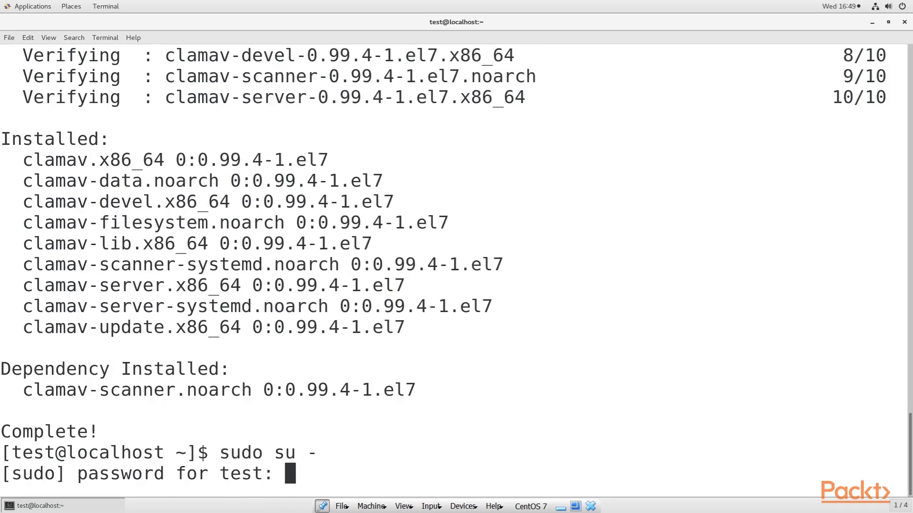
{"action": "type", "text": "wget http:"}
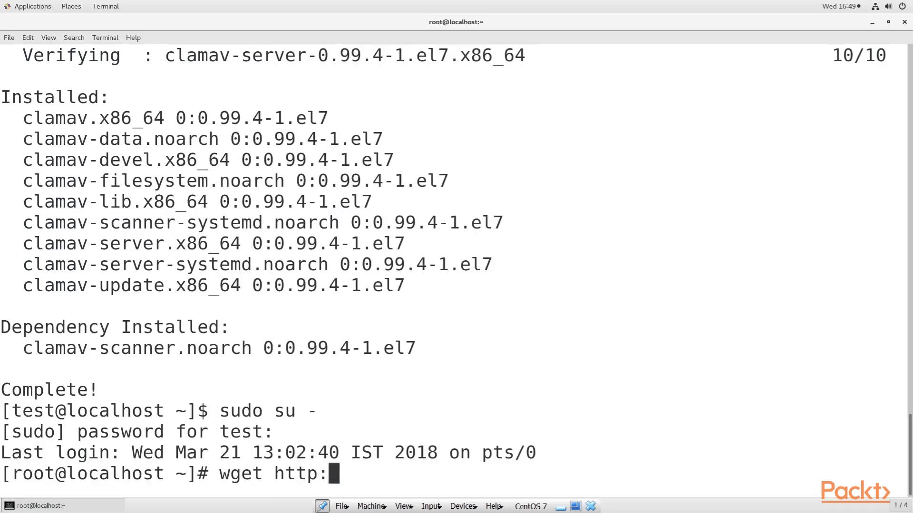
{"action": "type", "text": "/www.rfxn"}
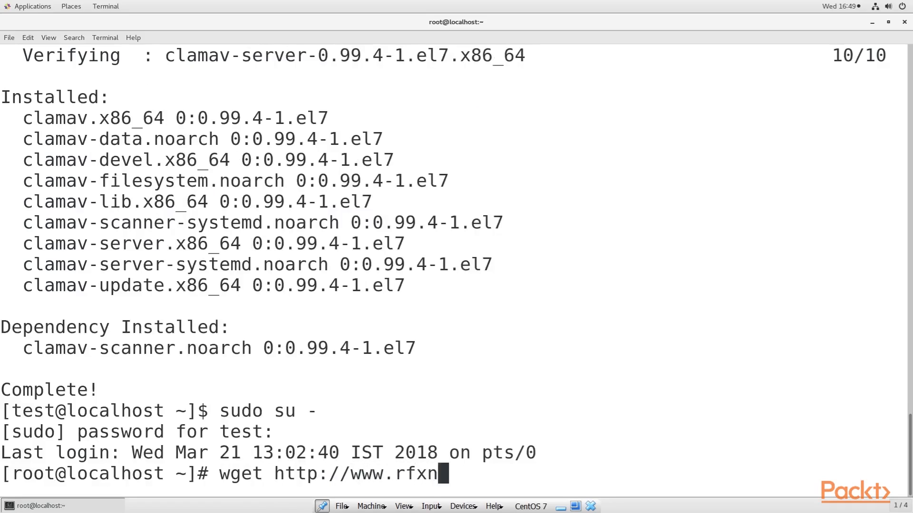
{"action": "type", "text": ".com/downloads"}
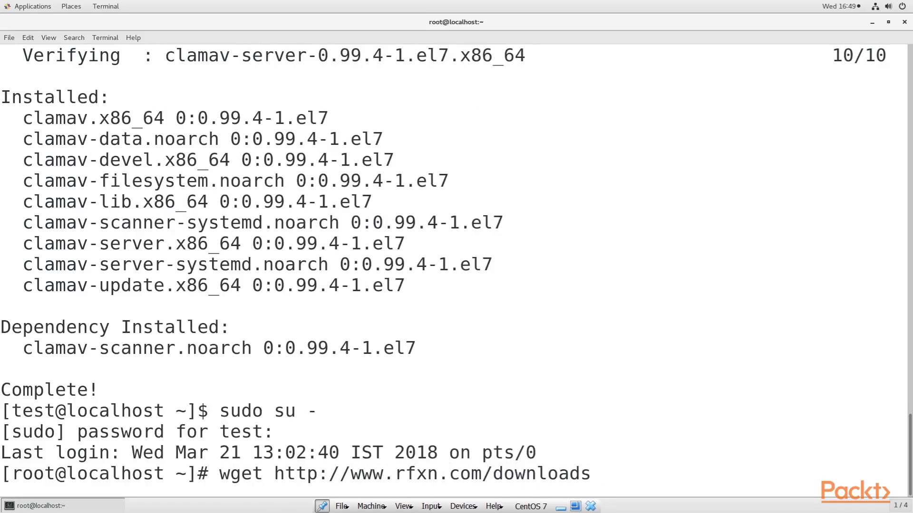
{"action": "type", "text": "/maldetect-c"}
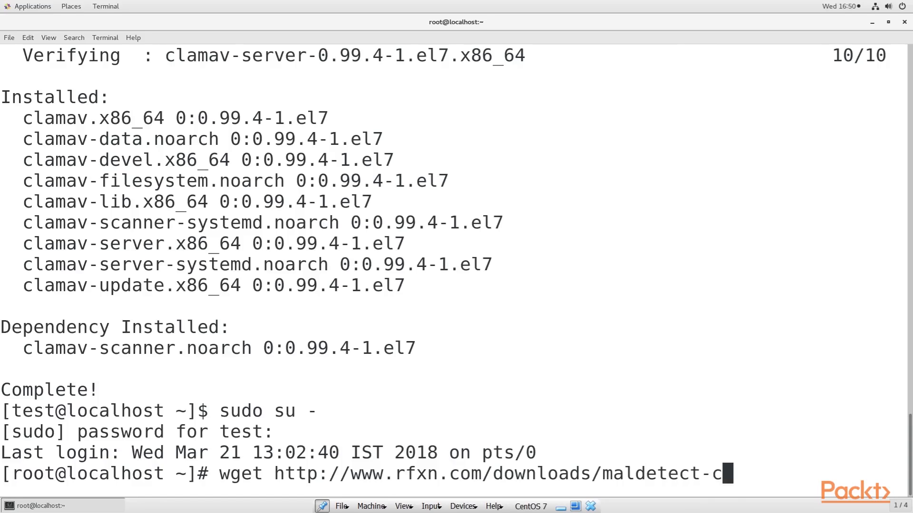
{"action": "type", "text": "urrent.tar.gz"}
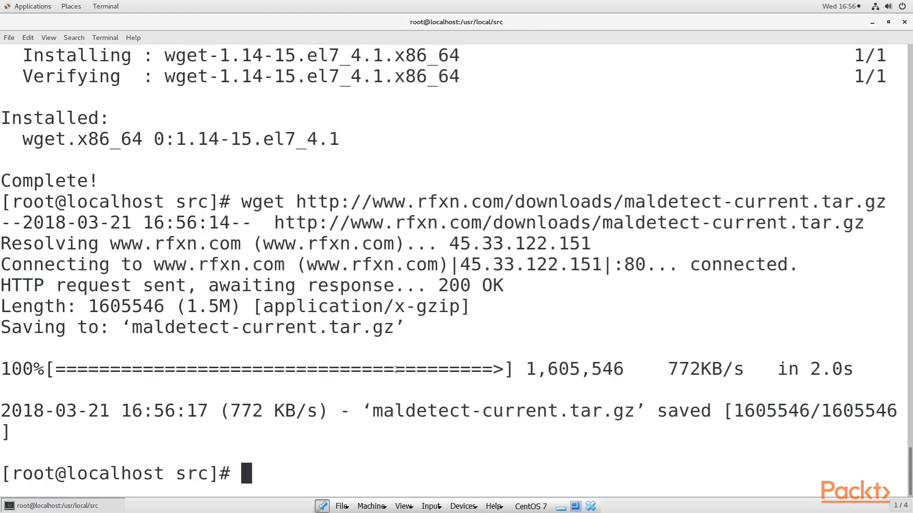
Extract maldetect-current.tar.gz, enter maldetect-1.6.2 and run its install script.
{"action": "type", "text": "tar xzvf maldetect"}
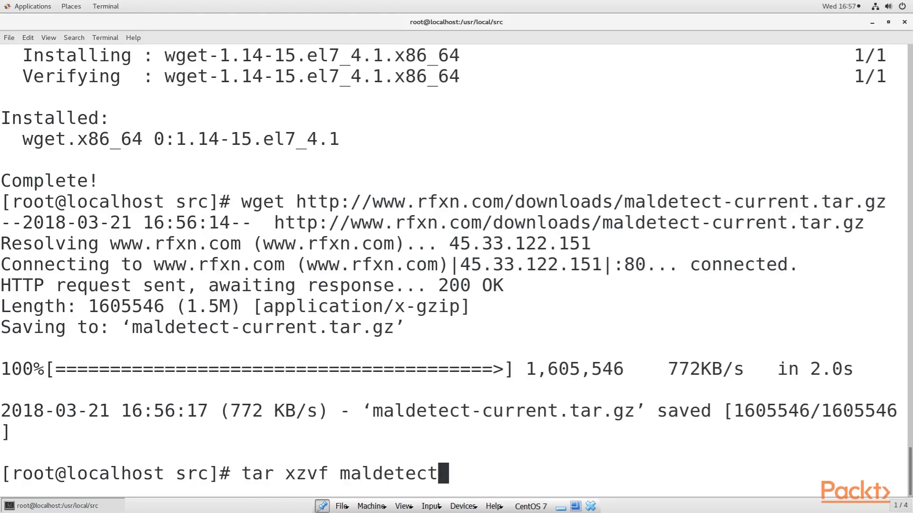
{"action": "type", "text": "-current.tar.gz"}
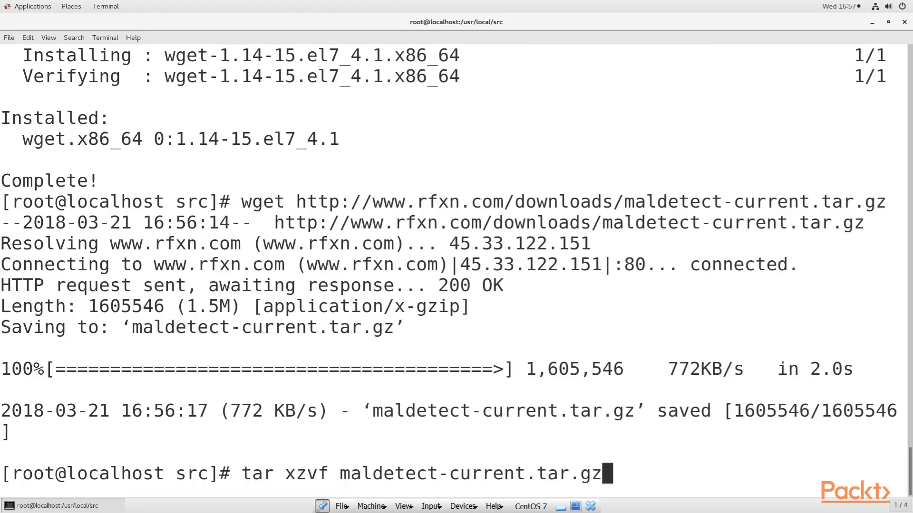
{"action": "key", "text": "Return"}
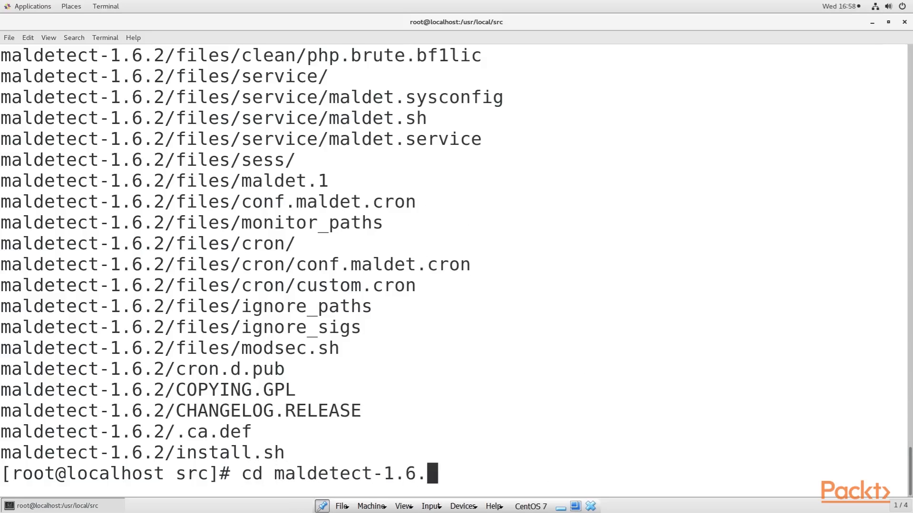
{"action": "key", "text": "Return"}
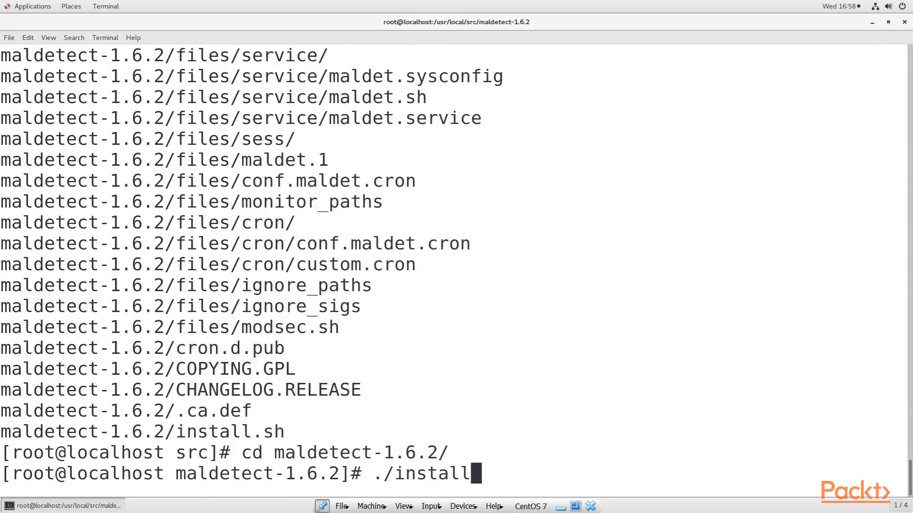
{"action": "key", "text": "Return"}
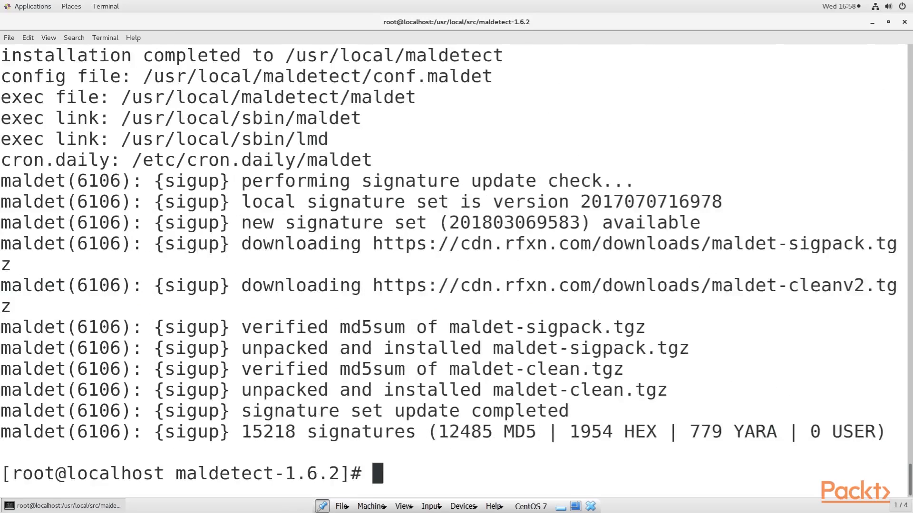
Copy the maldetect README to /home/test and exit the root shell.
{"action": "type", "text": "cp READ"}
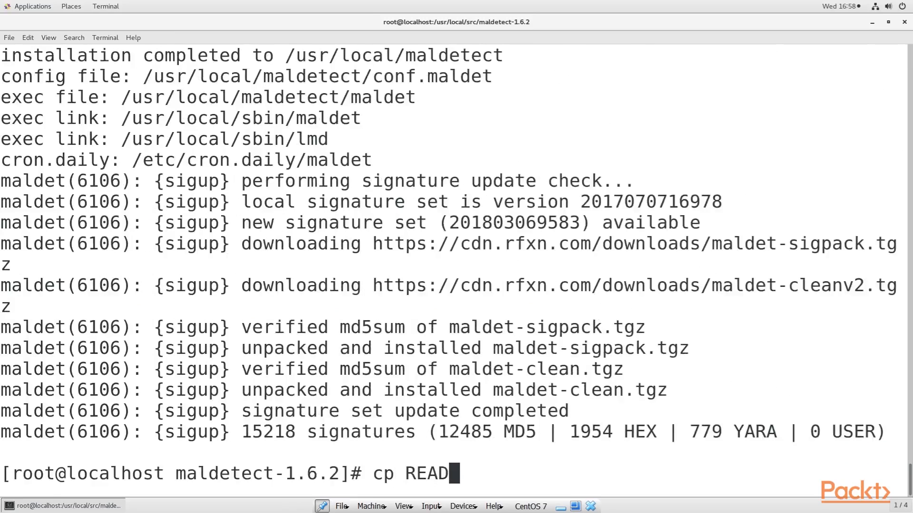
{"action": "type", "text": "ME /"}
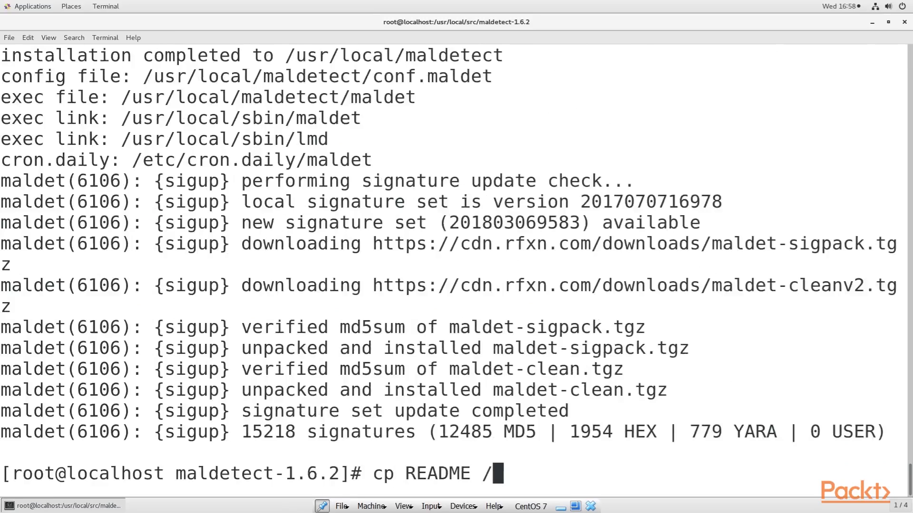
{"action": "type", "text": "home/test"}
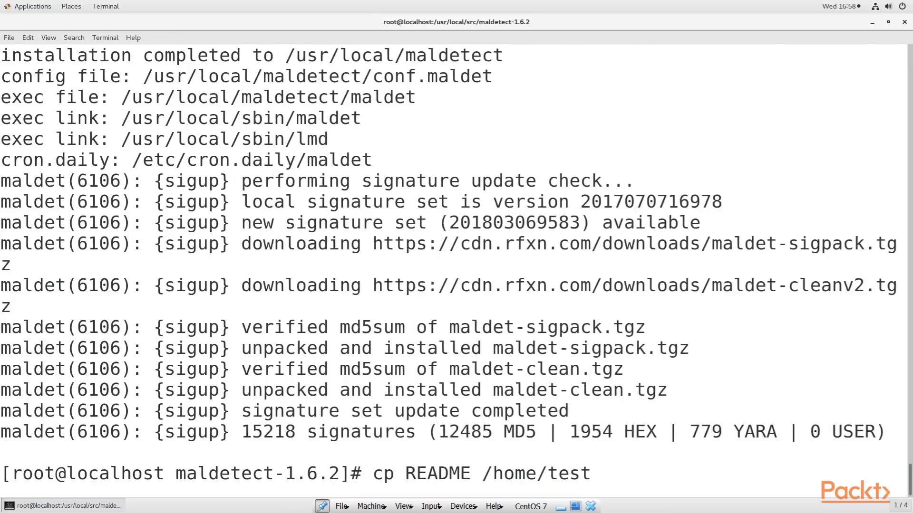
{"action": "type", "text": "exi"}
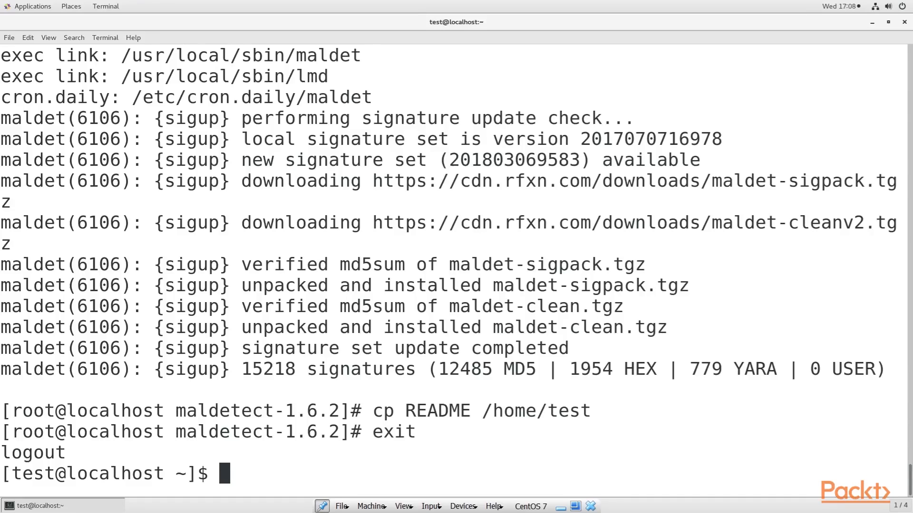
{"action": "mouse_move", "coordinate": [708, 506]}
{"action": "type", "text": "c"}
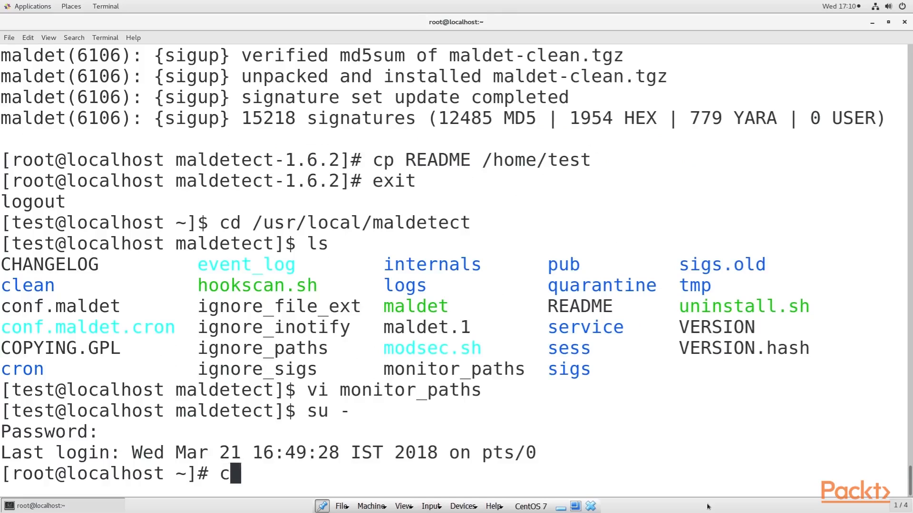
Go to /usr/local/maldetect as root and open monitor_paths in vi.
{"action": "type", "text": "d /usr/local/maldetect"}
{"action": "type", "text": "vi monitor"}
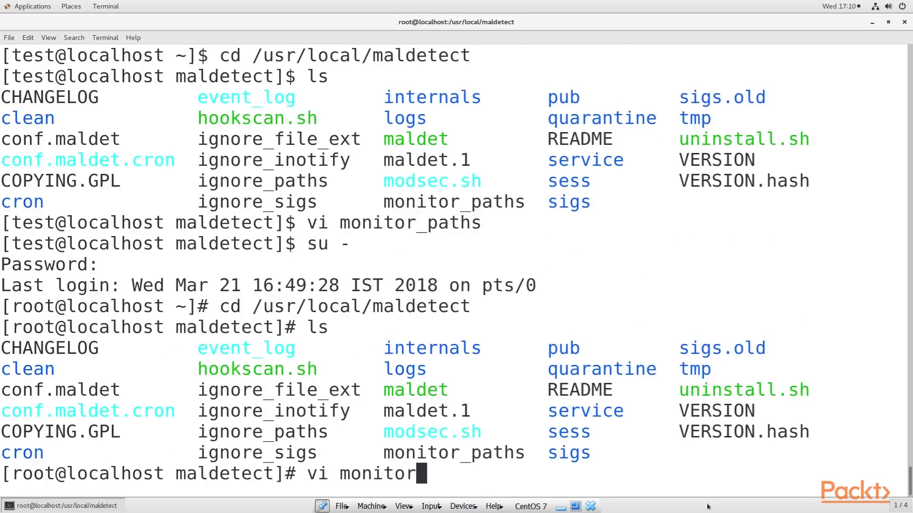
{"action": "type", "text": "_paths"}
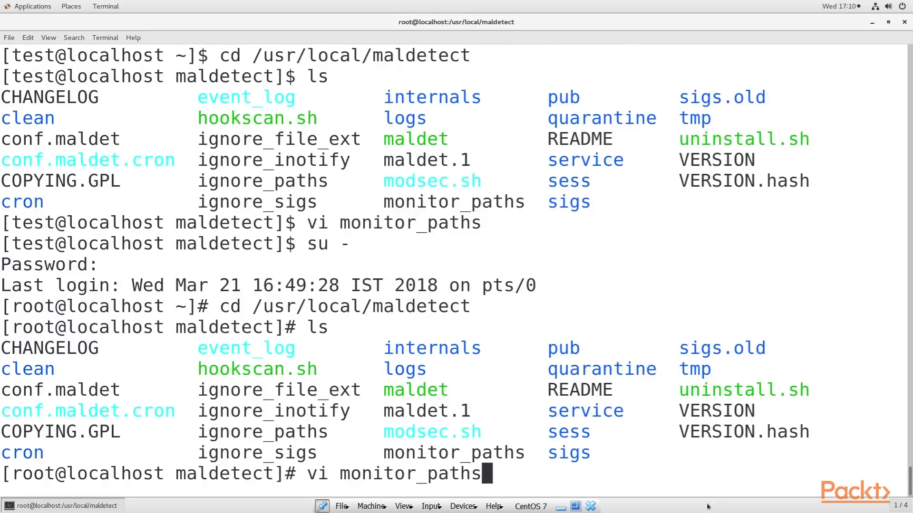
{"action": "key", "text": "Return"}
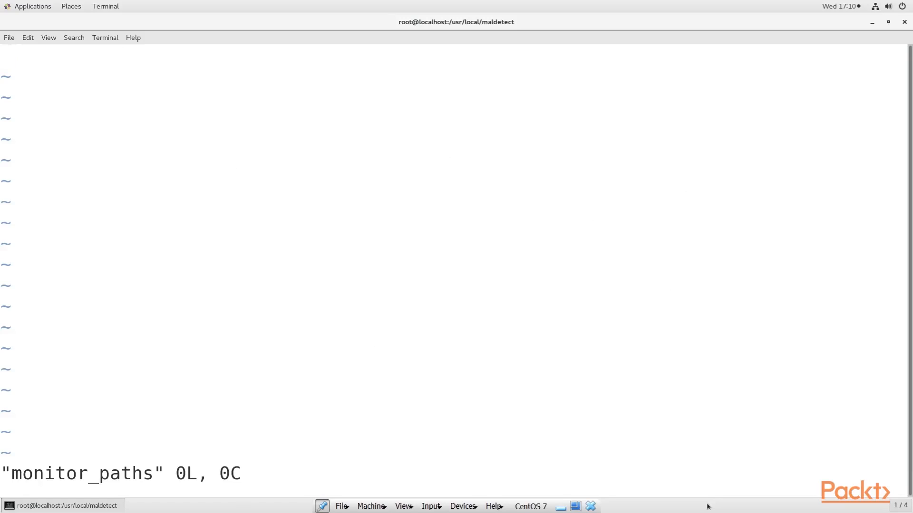
Add /home and /root to monitor_paths and save it with :x.
{"action": "type", "text": "/"}
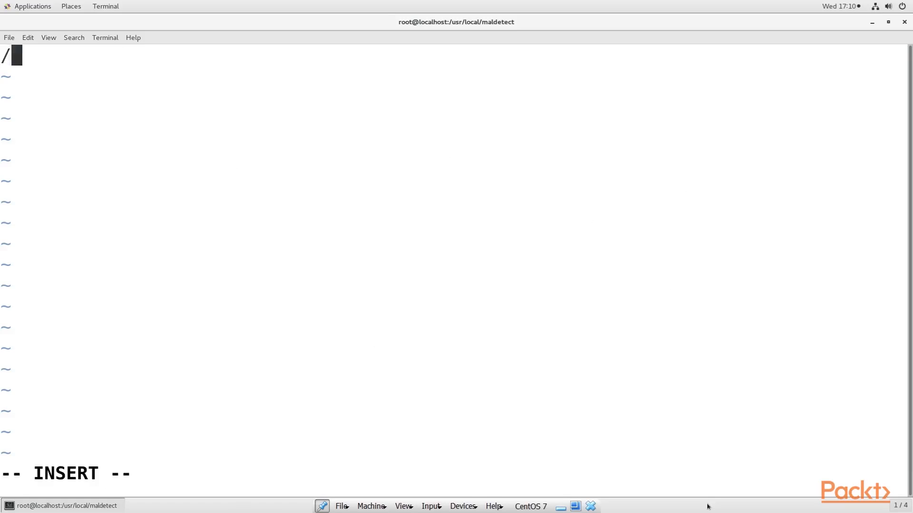
{"action": "type", "text": "home"}
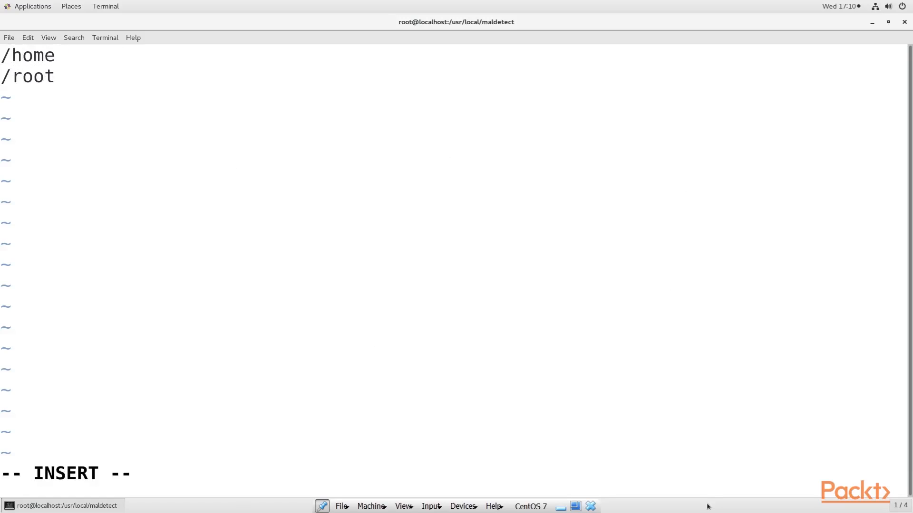
{"action": "type", "text": ":x"}
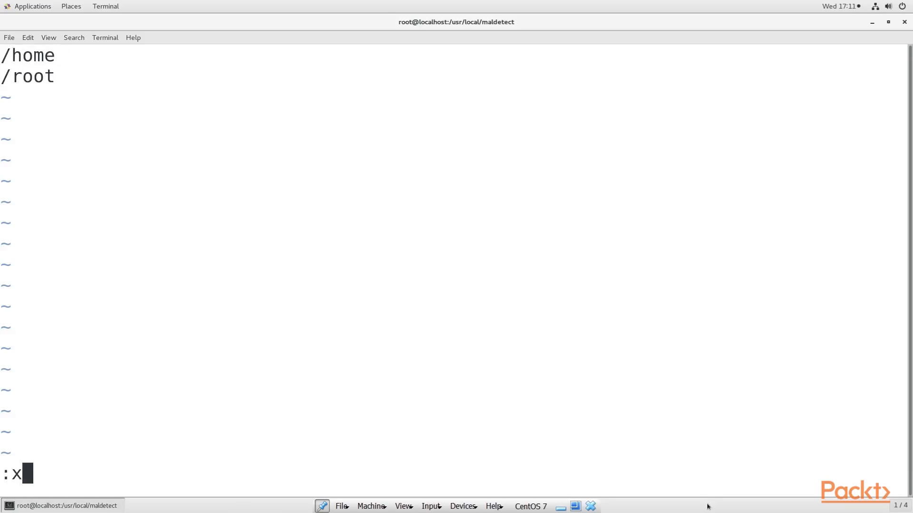
{"action": "key", "text": "Return"}
{"action": "type", "text": "cd"}
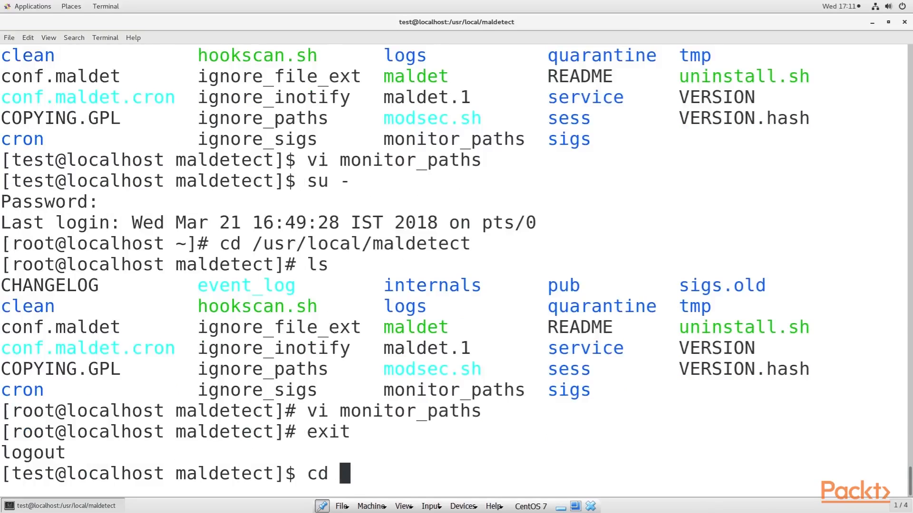
Start the maldet service with sudo systemctl start maldet.
{"action": "type", "text": "sudo systemctl start malde"}
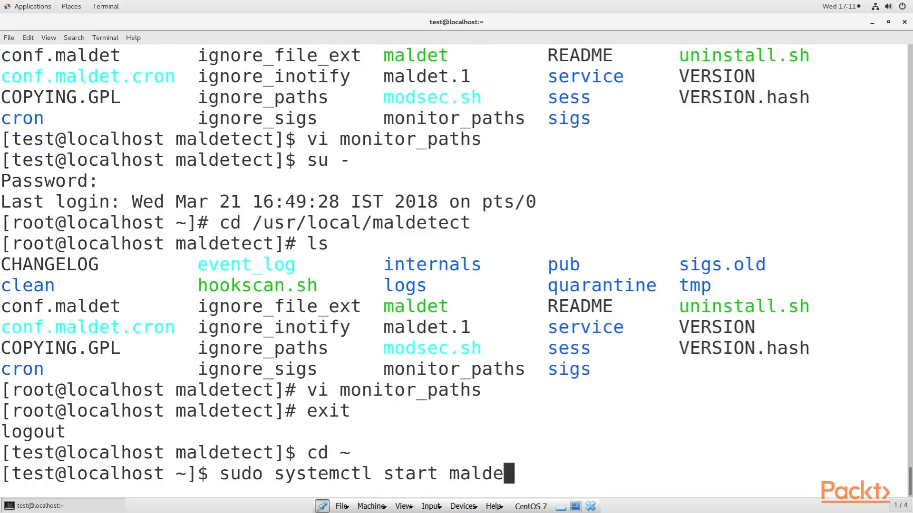
{"action": "key", "text": "Return"}
{"action": "type", "text": "vi"}
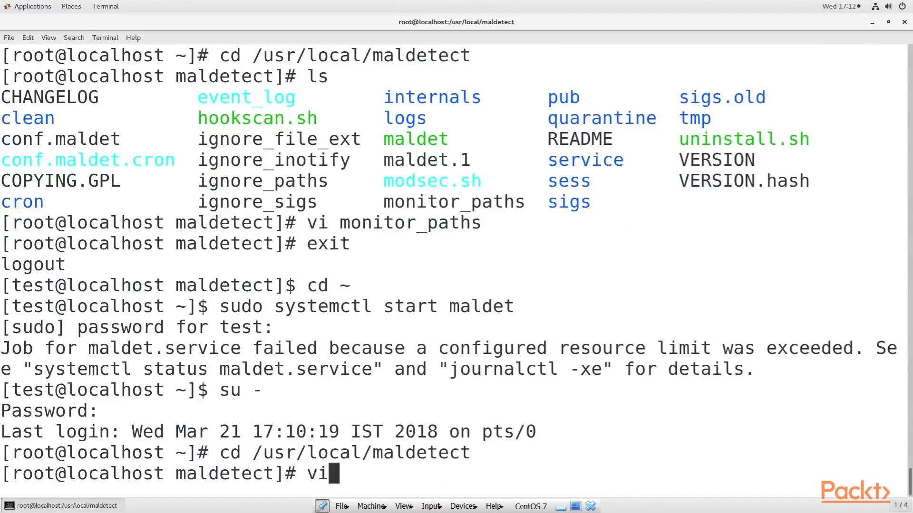
Edit conf.maldet in vi, setting email_alert="1" and email_addr to test.
{"action": "type", "text": "conf.maldet"}
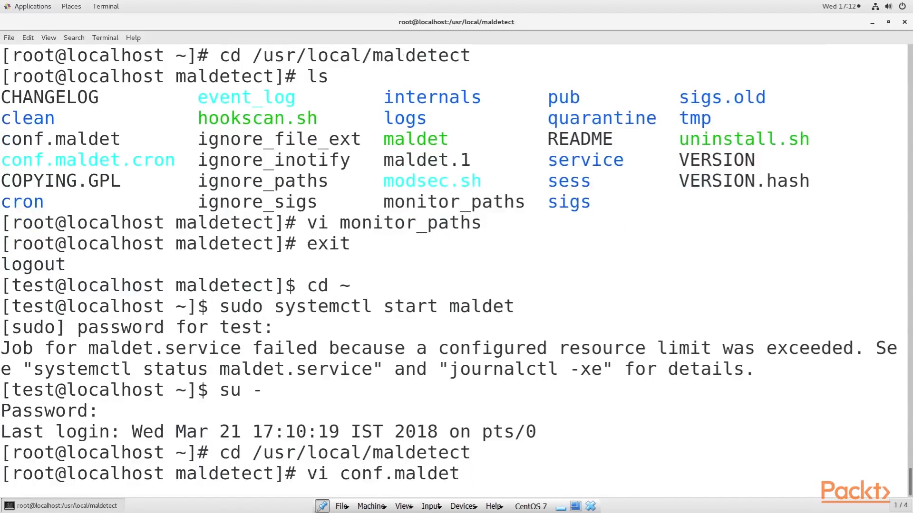
{"action": "key", "text": "Return"}
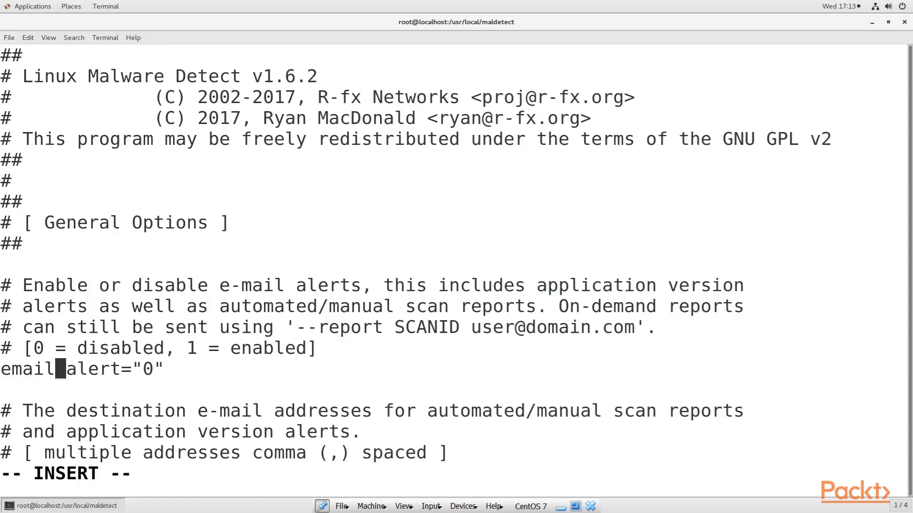
{"action": "type", "text": "1"}
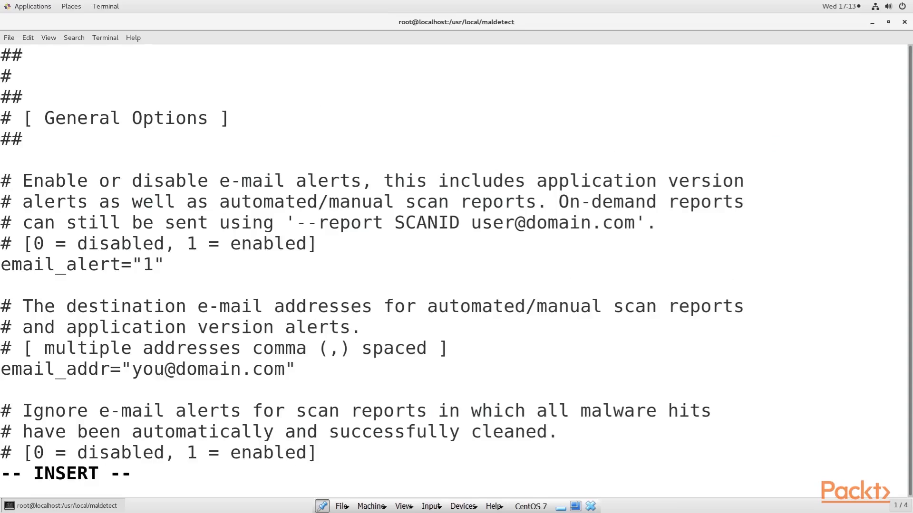
{"action": "type", "text": "test\""}
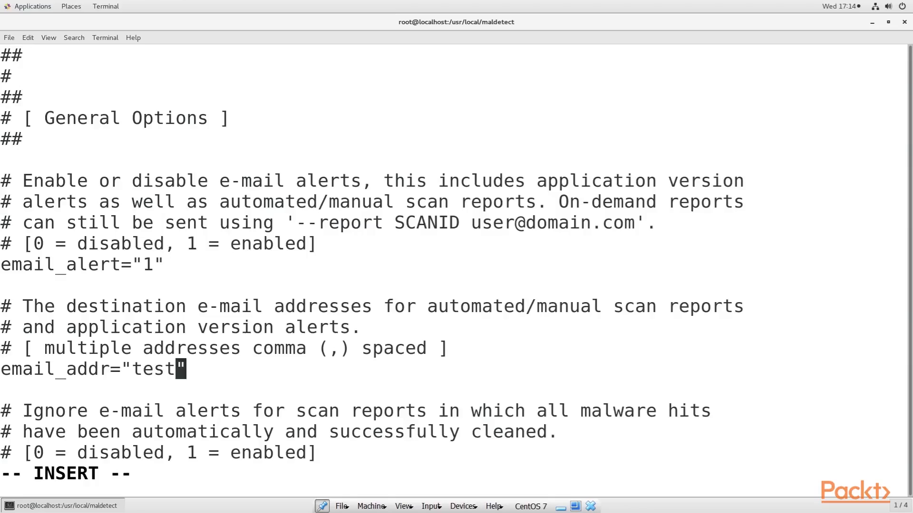
Set quarantine_hits to 1 in conf.maldet and save it with :x!
{"action": "scroll", "scroll_direction": "down", "scroll_amount": 3}
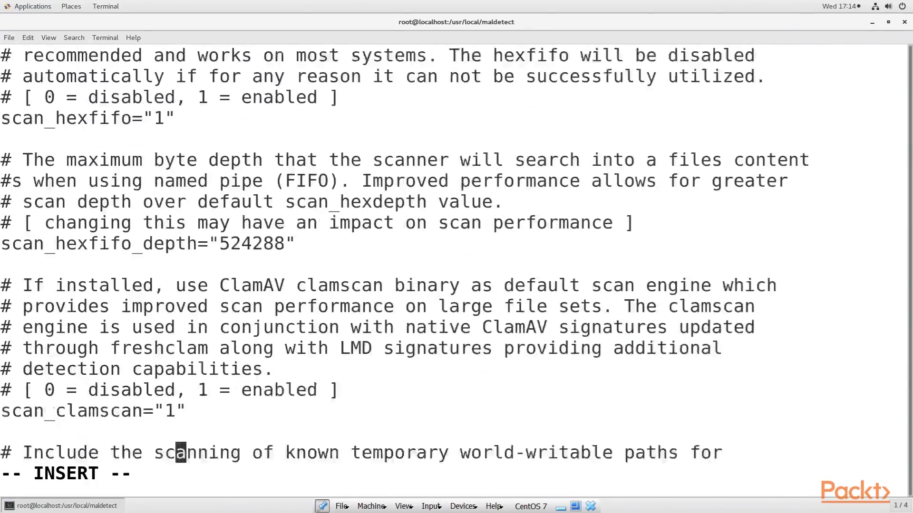
{"action": "scroll", "scroll_direction": "down", "scroll_amount": 3}
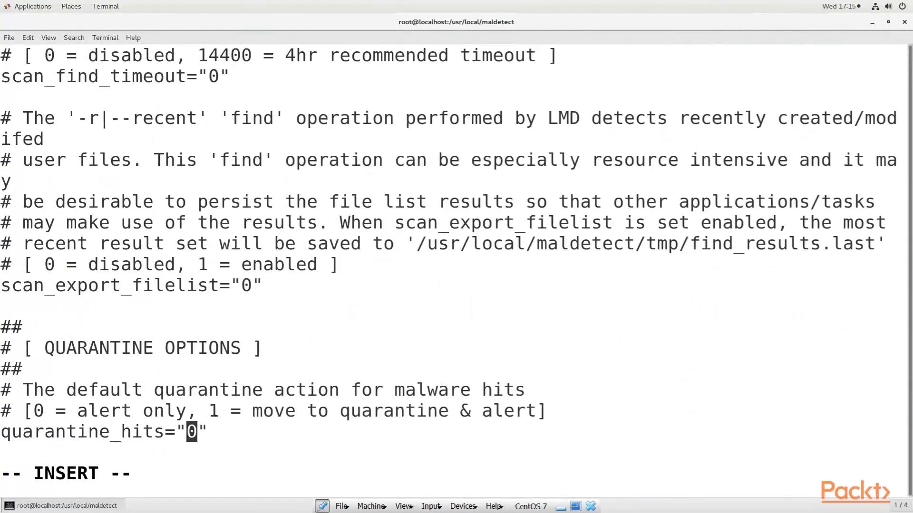
{"action": "type", "text": "1"}
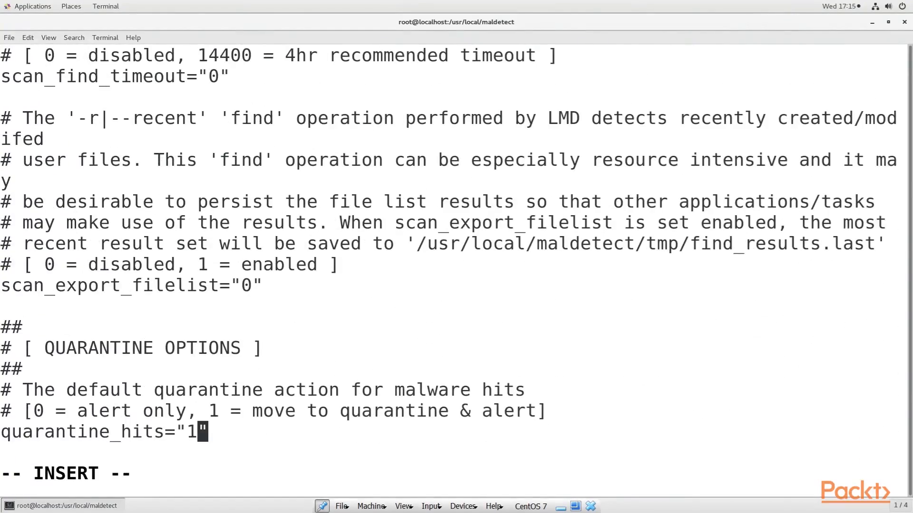
{"action": "scroll", "scroll_direction": "down", "scroll_amount": 3}
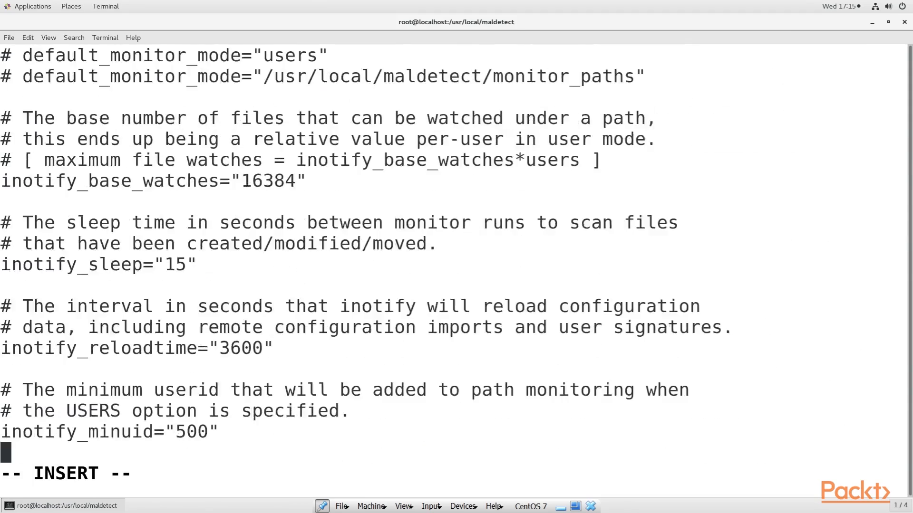
{"action": "type", "text": ":x!"}
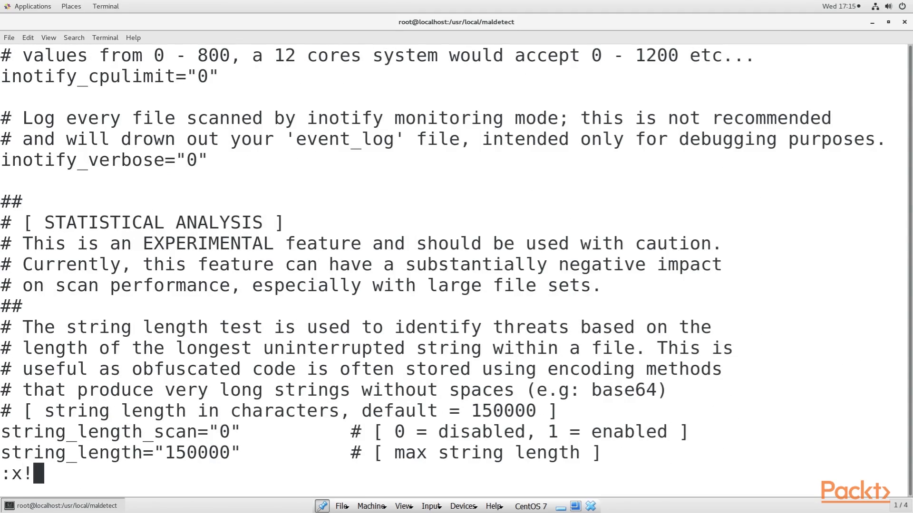
{"action": "key", "text": "Return"}
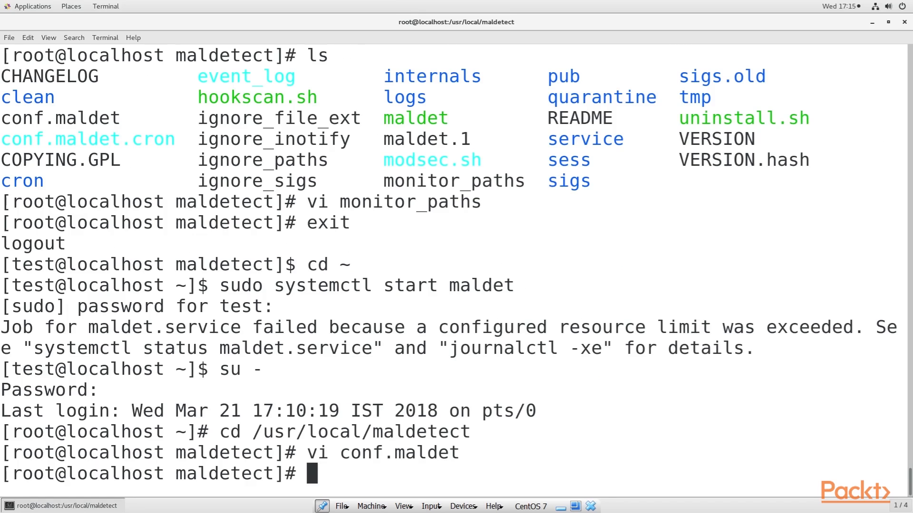
Exit the root shell and run sudo systemctl restart for the maldet service.
{"action": "type", "text": "e"}
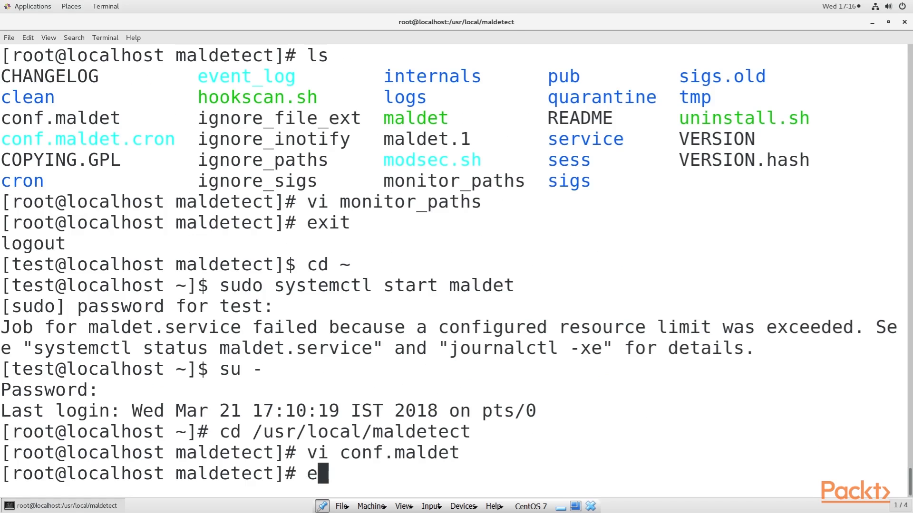
{"action": "type", "text": "exit"}
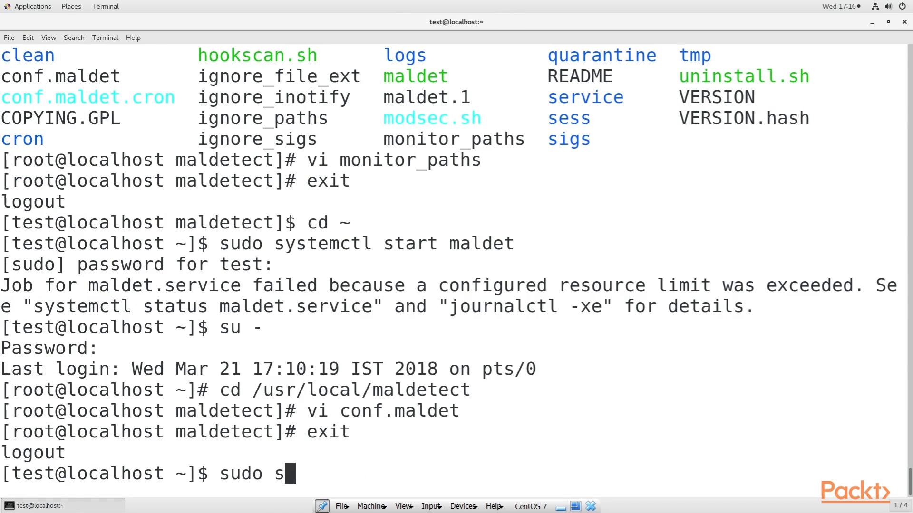
{"action": "type", "text": "ystemctl restart"}
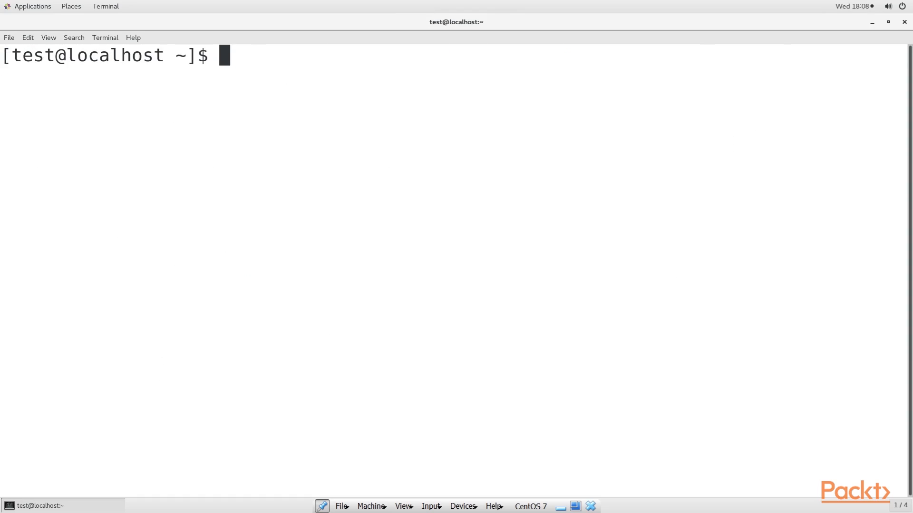
Attempt vi clamav-update in /etc/cron.d as the test user, quit on Permission Denied, and switch to root.
{"action": "type", "text": "cd /etc/cron.d"}
{"action": "type", "text": "vi"}
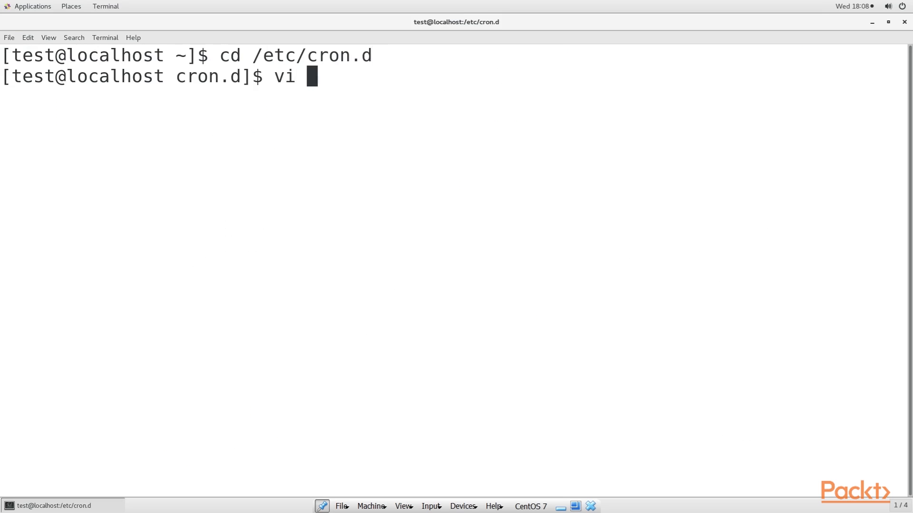
{"action": "type", "text": "clamav-update"}
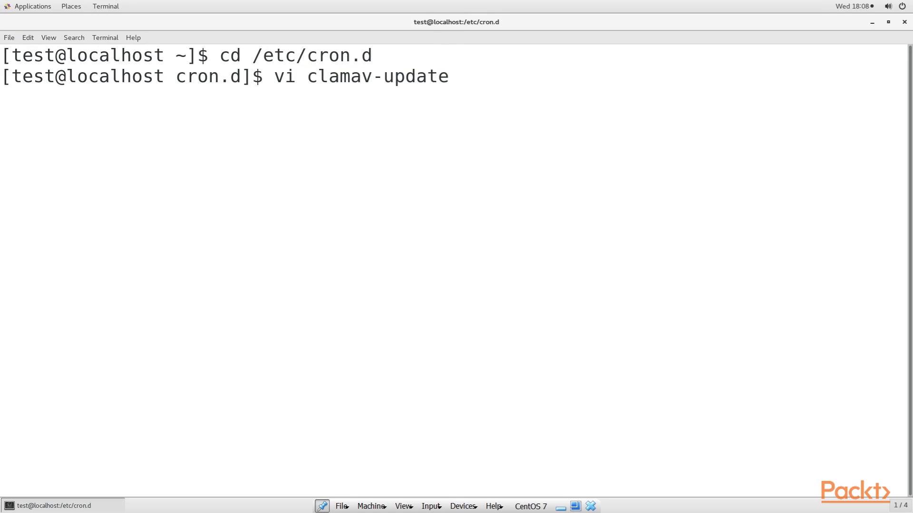
{"action": "key", "text": "Return"}
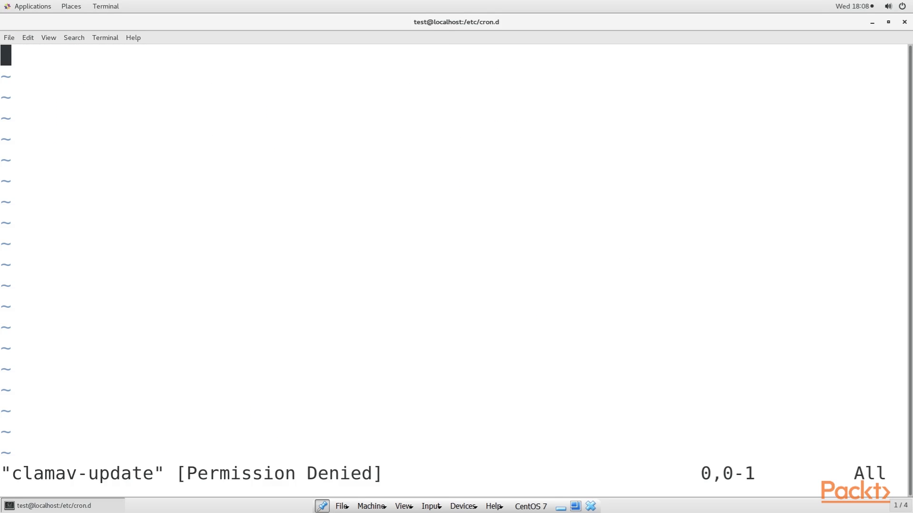
{"action": "type", "text": ":q"}
{"action": "type", "text": "su -"}
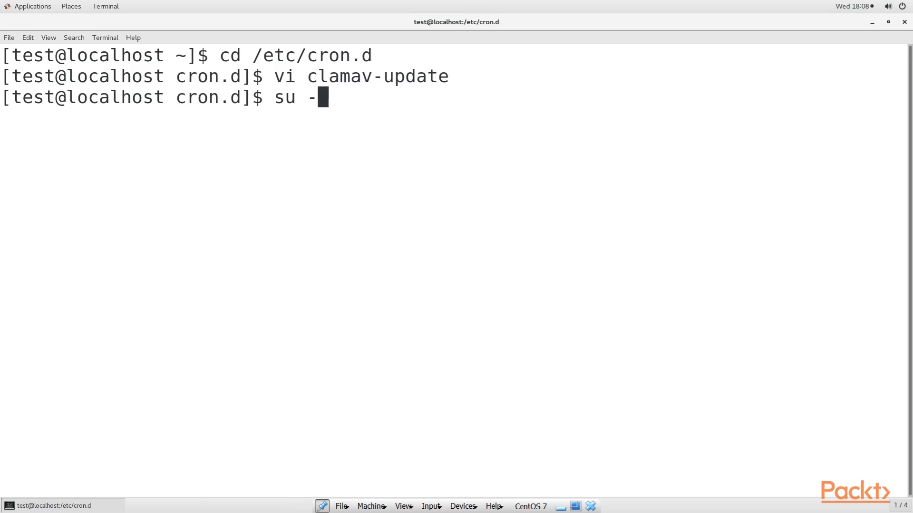
{"action": "key", "text": "Return"}
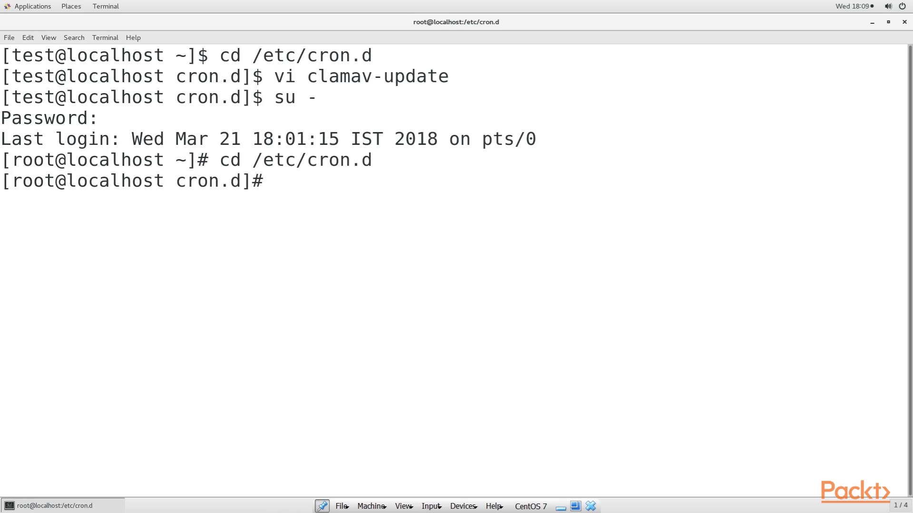
{"action": "type", "text": "vi clamav-update"}
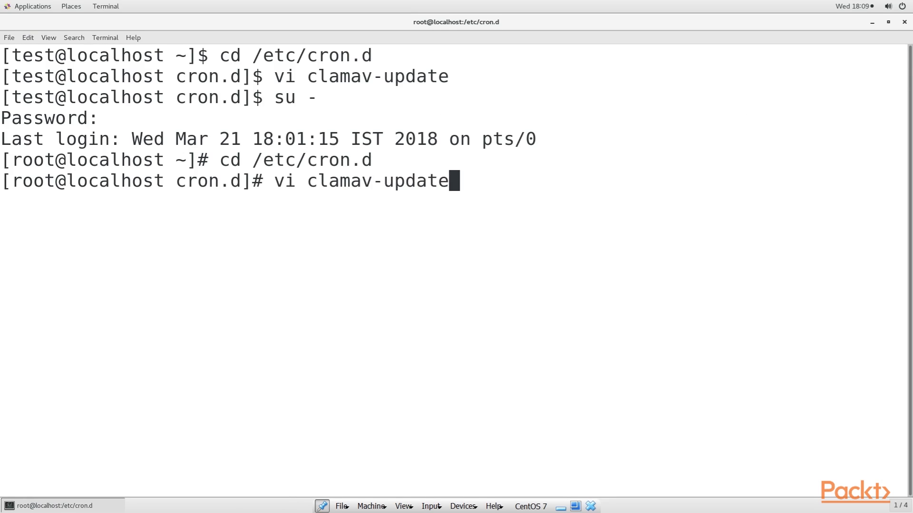
Edit clamav-update as root so the freshclam cron line runs every three hours.
{"action": "key", "text": "Return"}
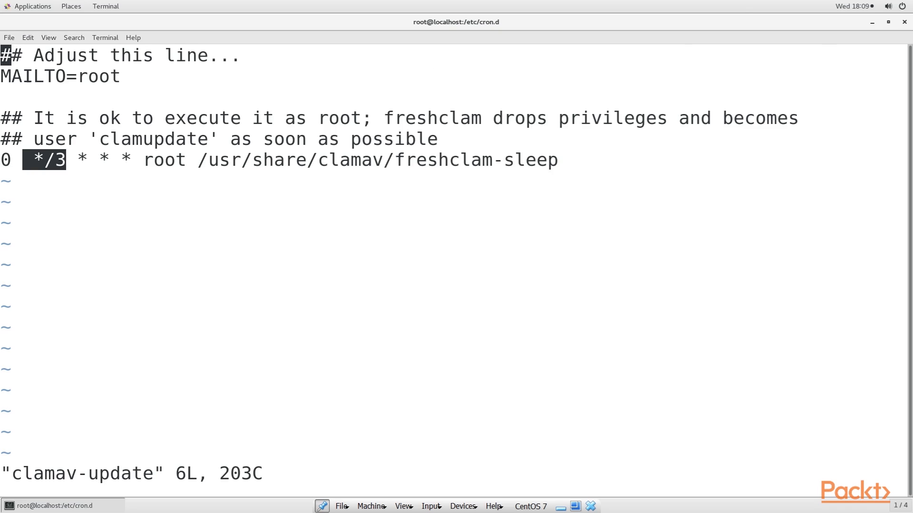
{"action": "mouse_move", "coordinate": [751, 241]}
{"action": "type", "text": "cd"}
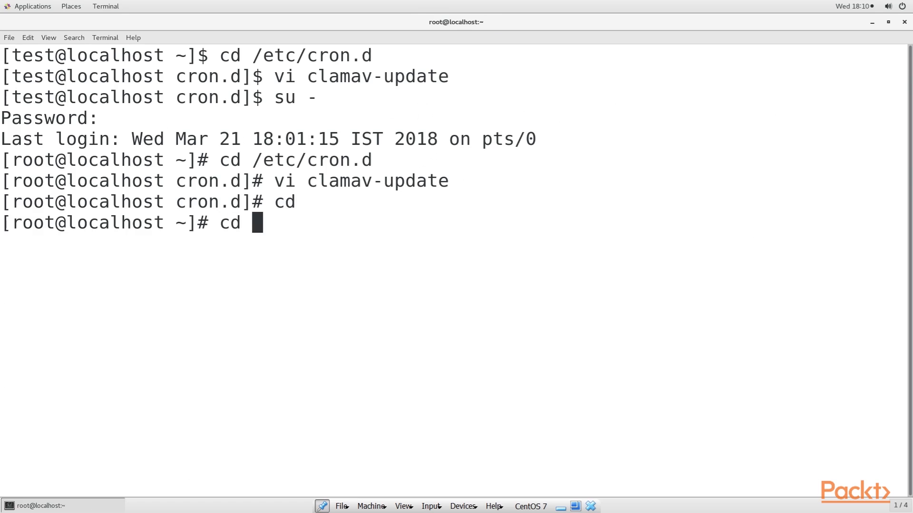
Set FRESHCLAM_MOD=60 in /etc/sysconfig/freshclam and save with :x!
{"action": "type", "text": "/etc/sysc"}
{"action": "type", "text": ":x!"}
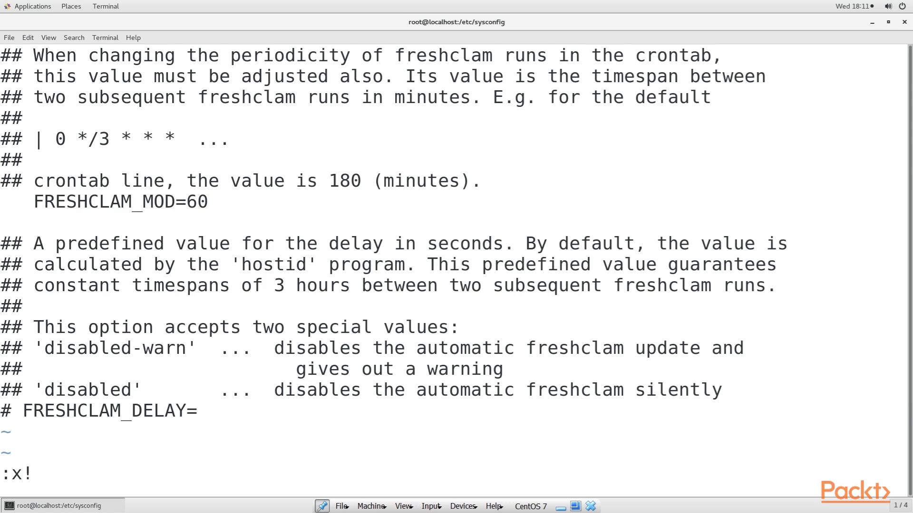
{"action": "key", "text": "Return"}
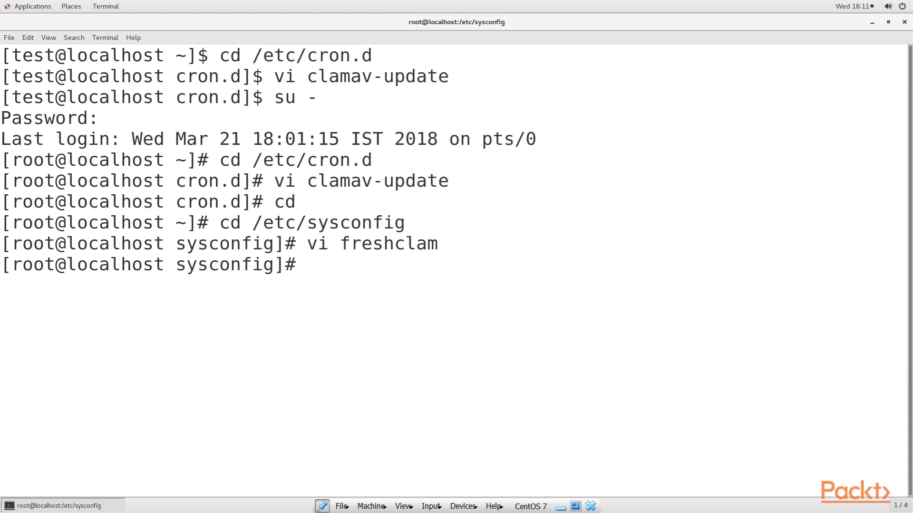
Review event_log in /usr/local/maldetect/logs with vi and quit.
{"action": "type", "text": "cd /usr/local/mal"}
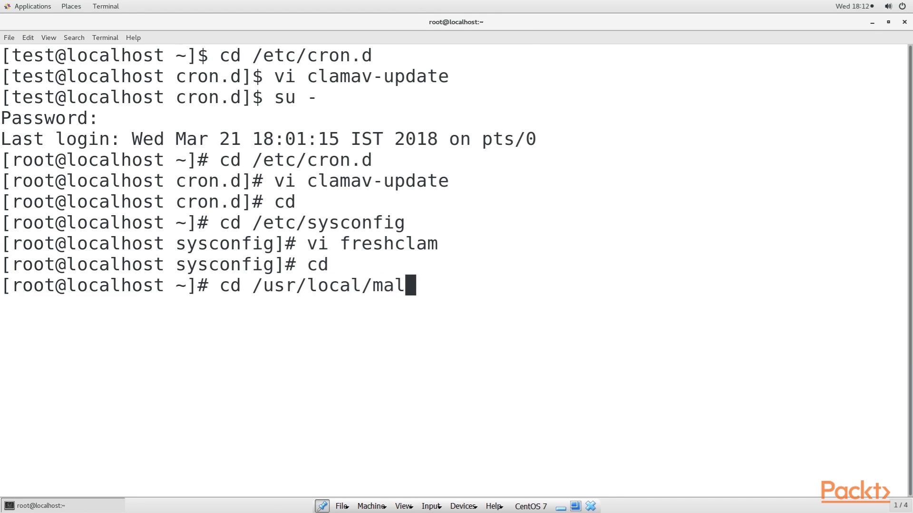
{"action": "key", "text": "Return"}
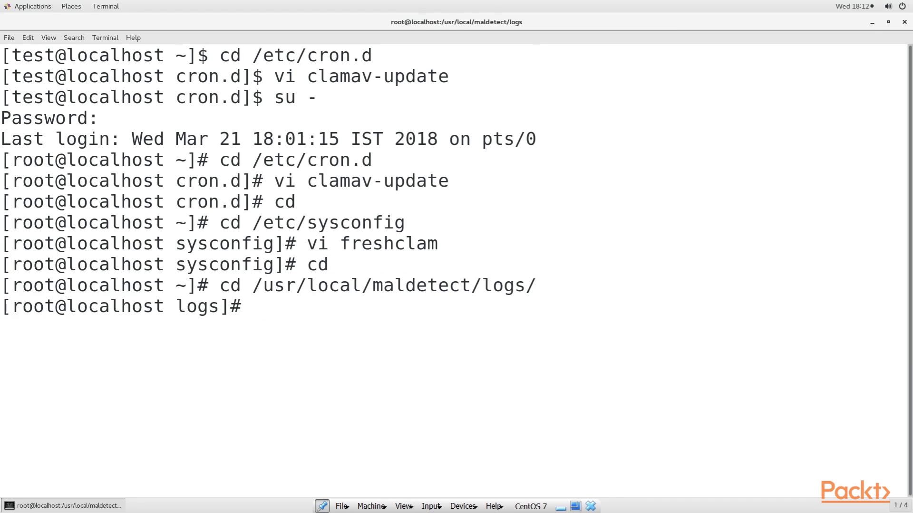
{"action": "type", "text": "vi event_log"}
{"action": "type", "text": "cd .."}
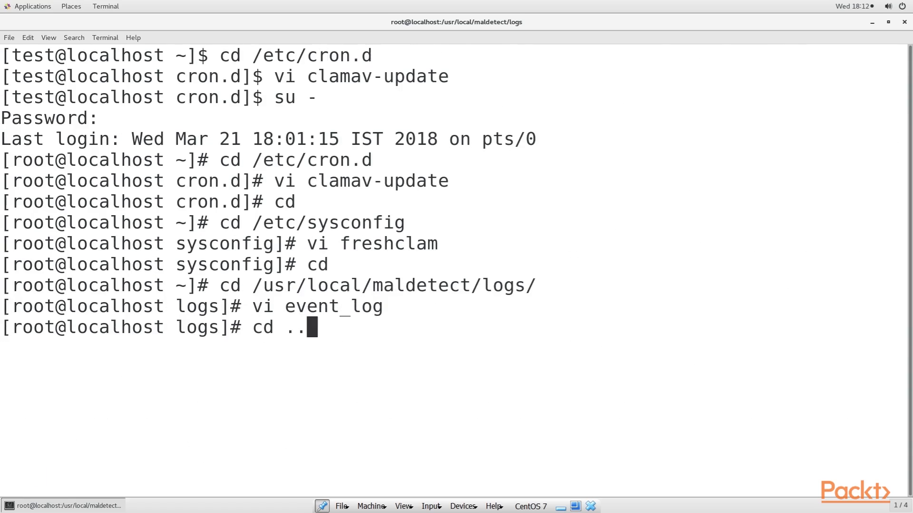
Reopen conf.maldet in /usr/local/maldetect showing autoupdate_signatures and autoupdate_version at 1.
{"action": "key", "text": "Return"}
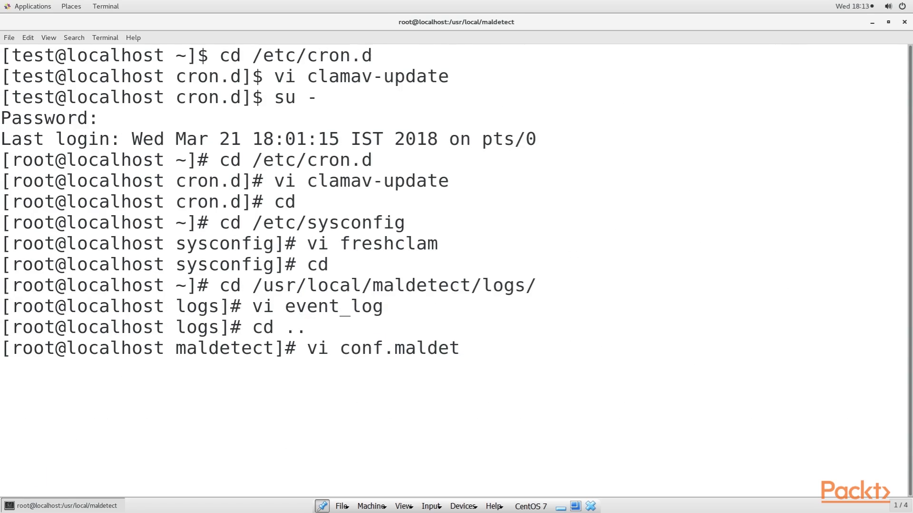
{"action": "key", "text": "Return"}
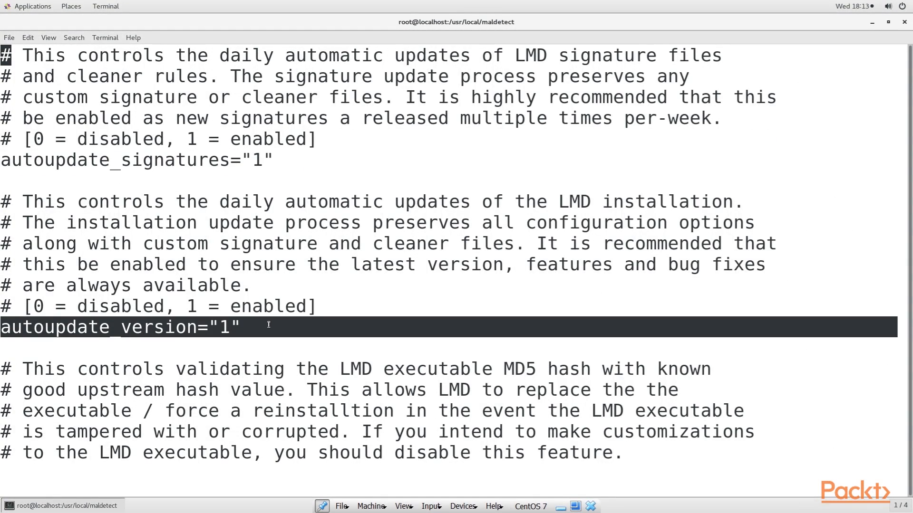
{"action": "mouse_move", "coordinate": [170, 337]}
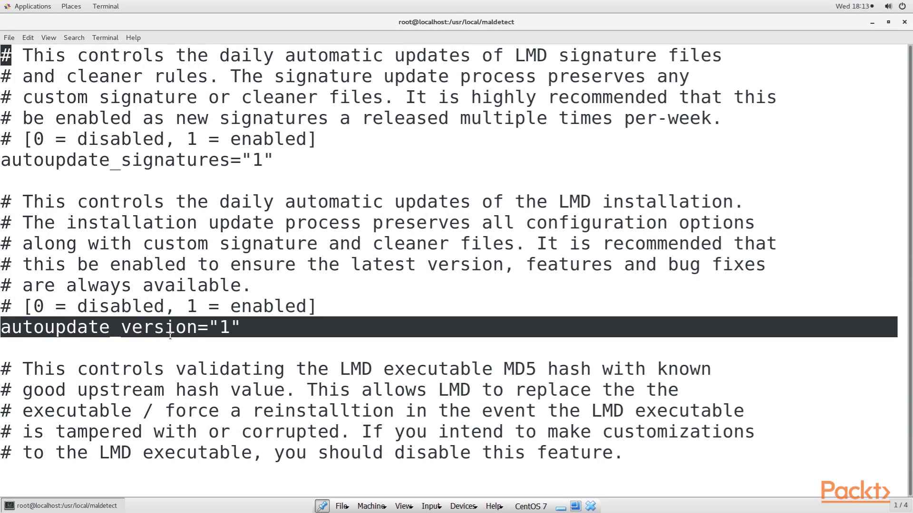